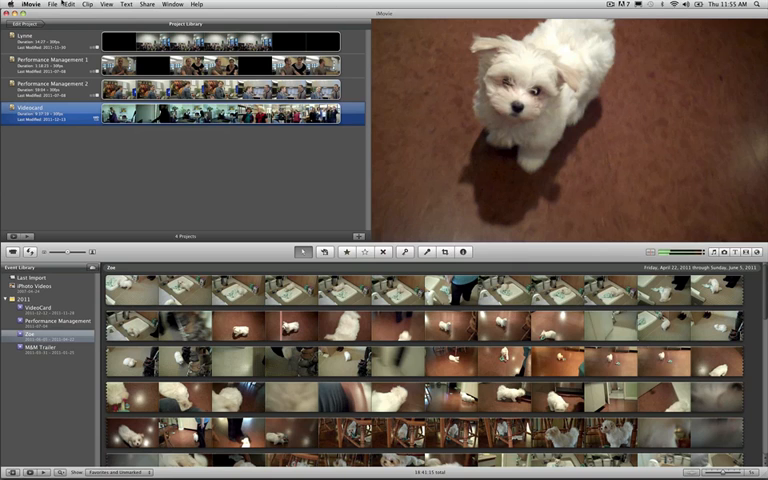
- Bring up the Import Movies window from the File menu
click(52, 4)
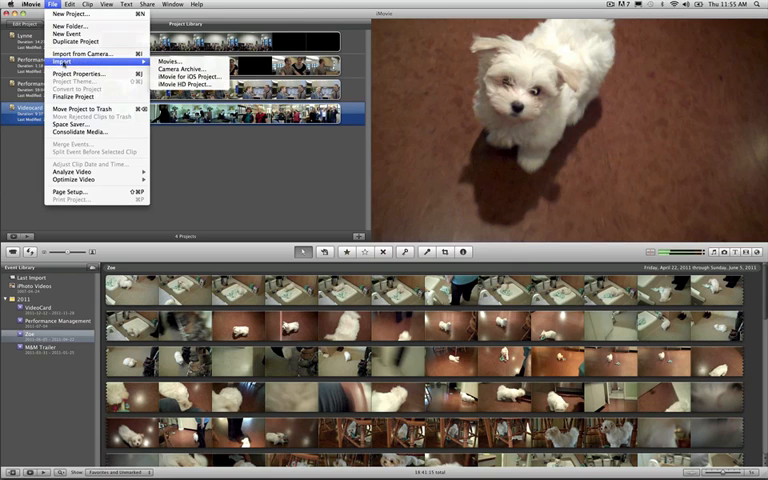
click(168, 62)
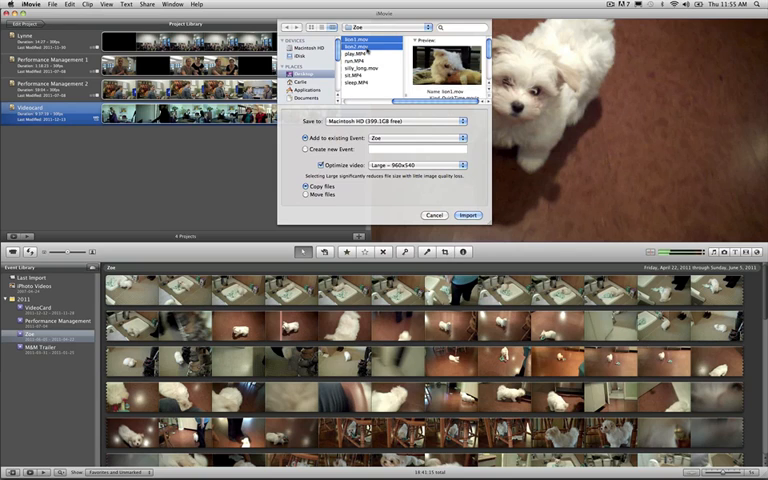
- Import the desktop dog clips into the existing event, optimized Large and copied into the library
click(358, 40)
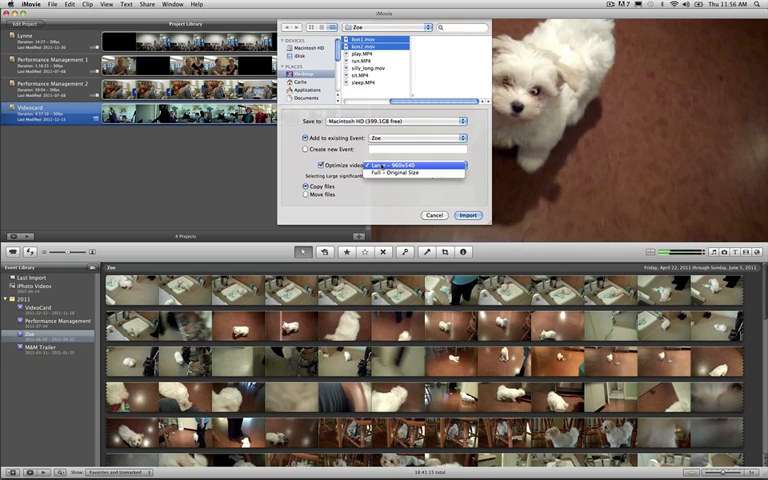
click(410, 164)
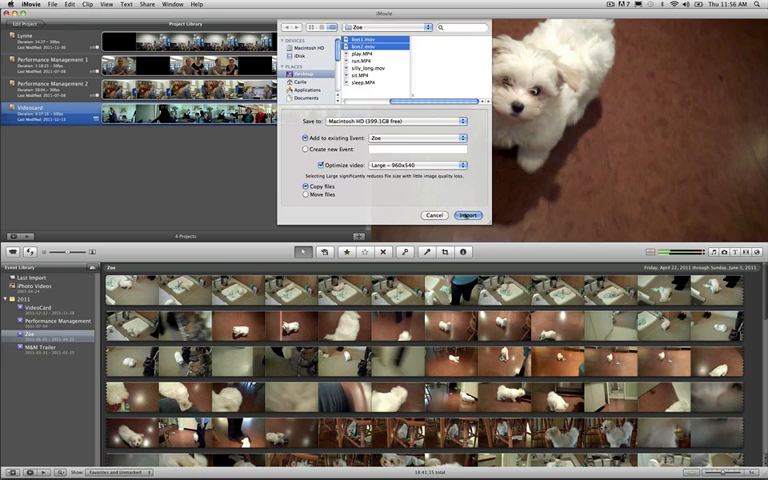
click(468, 216)
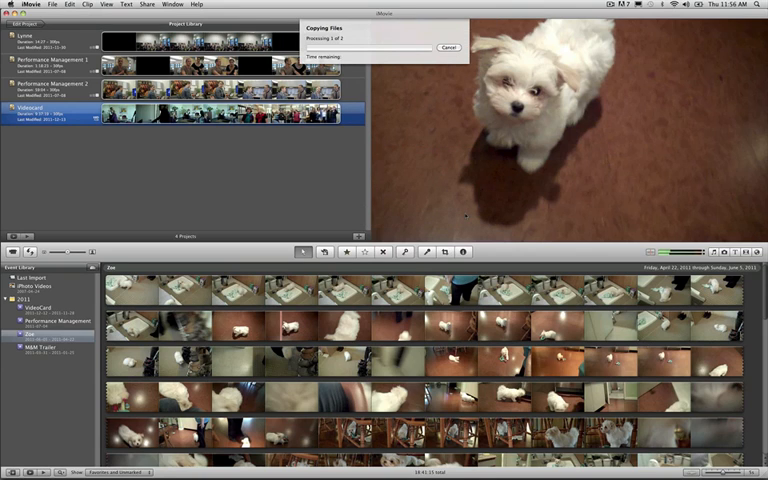